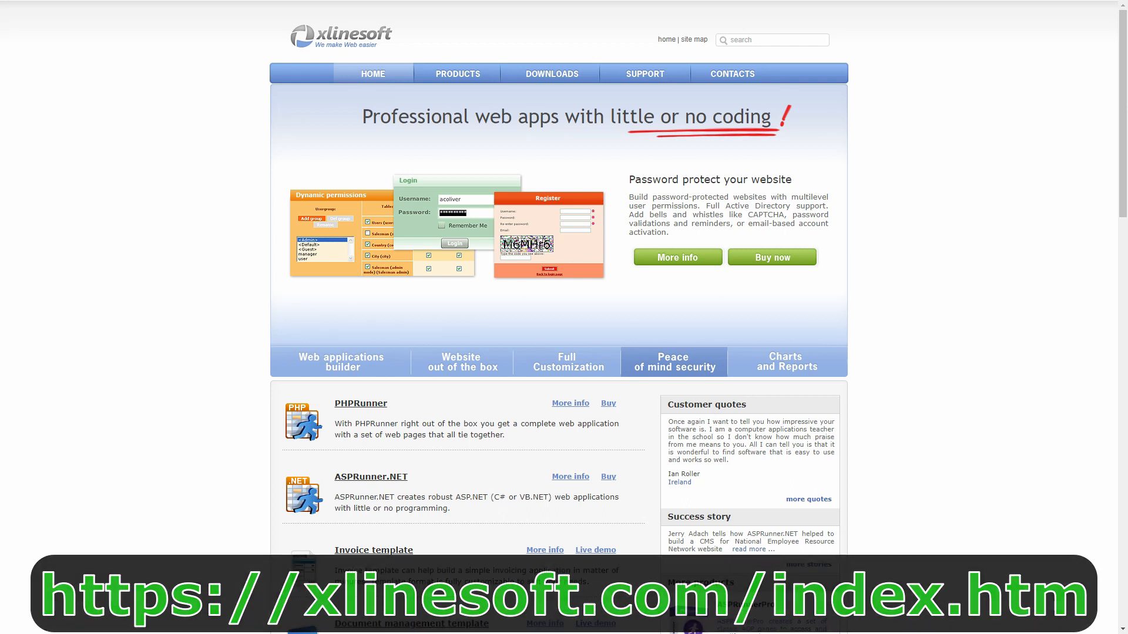
Move the dailysales Chart wizard past chart type Combined and parameters to Chart appearance
left_click(785, 361)
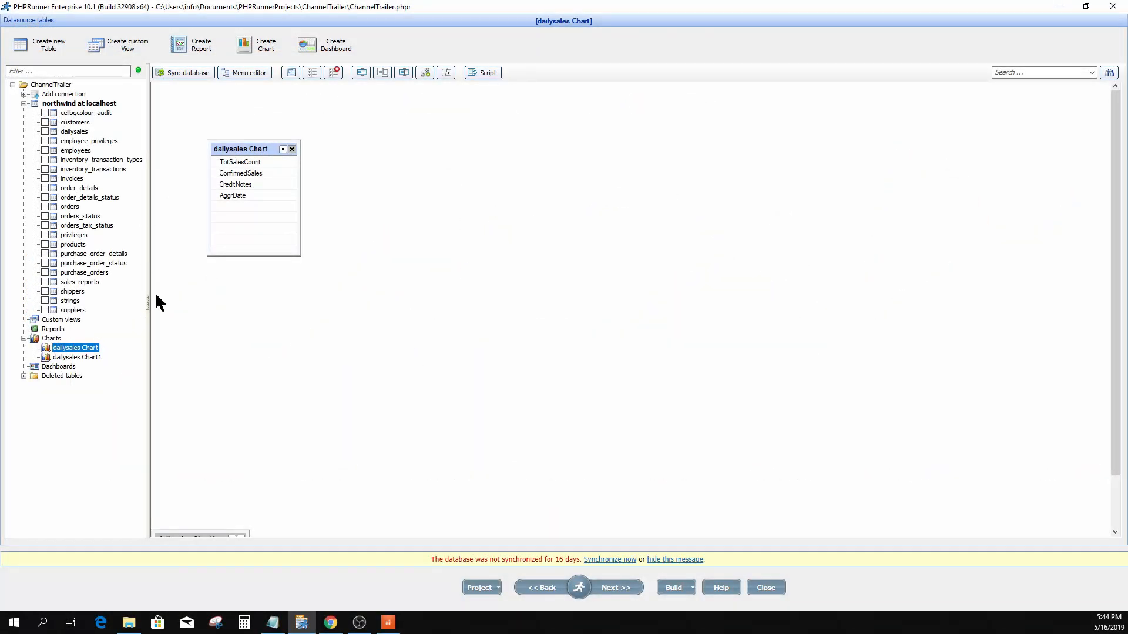
mouse_move(260, 157)
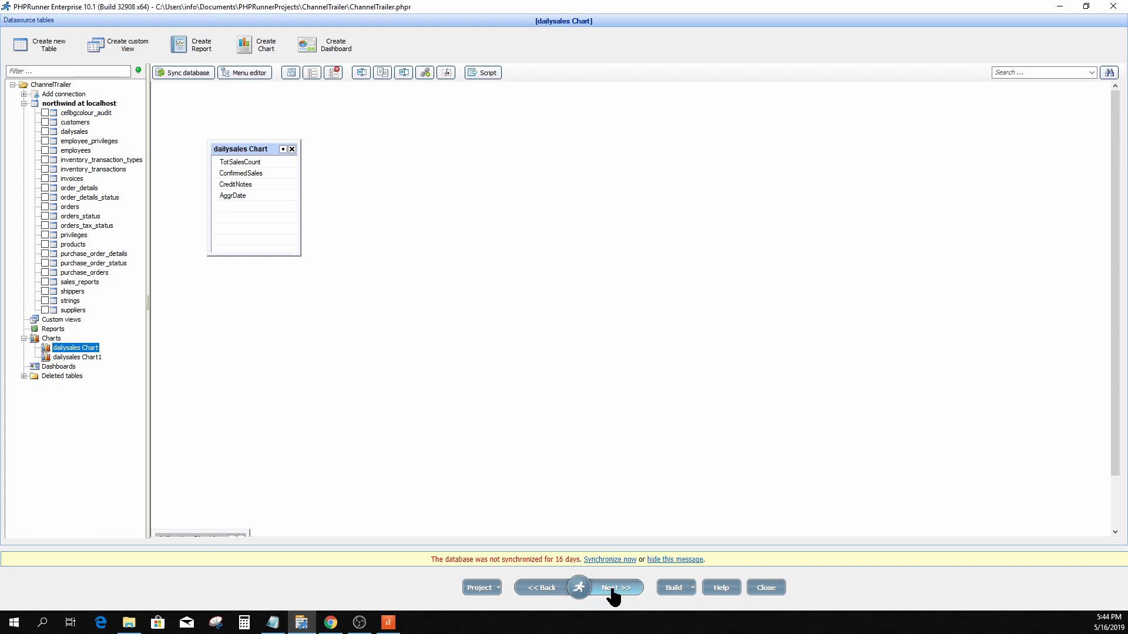
left_click(614, 587)
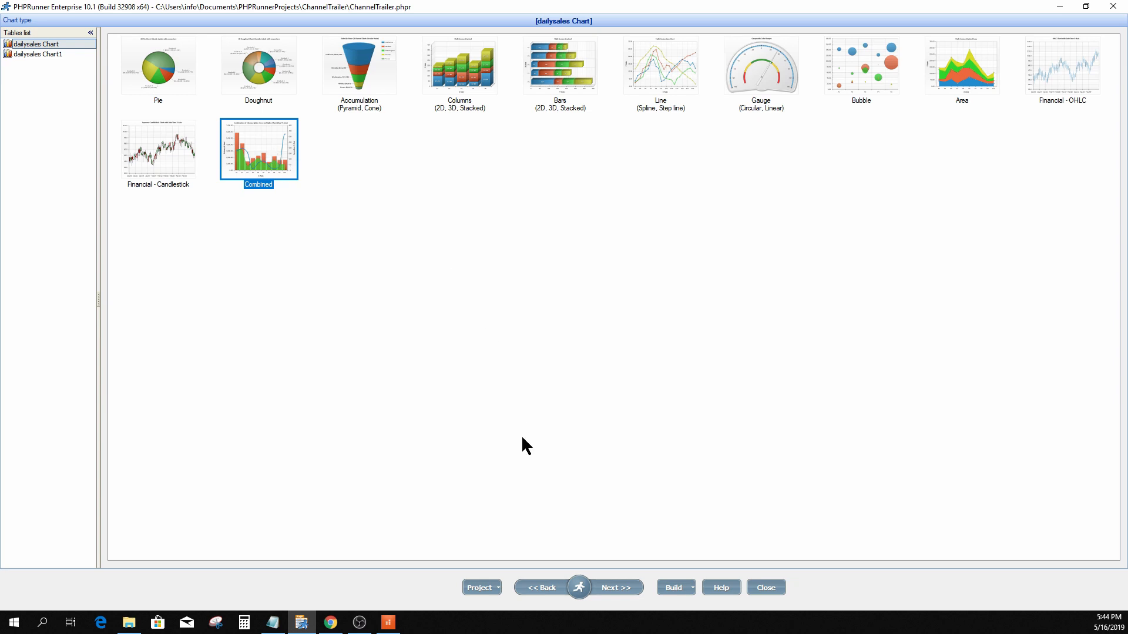
left_click(612, 587)
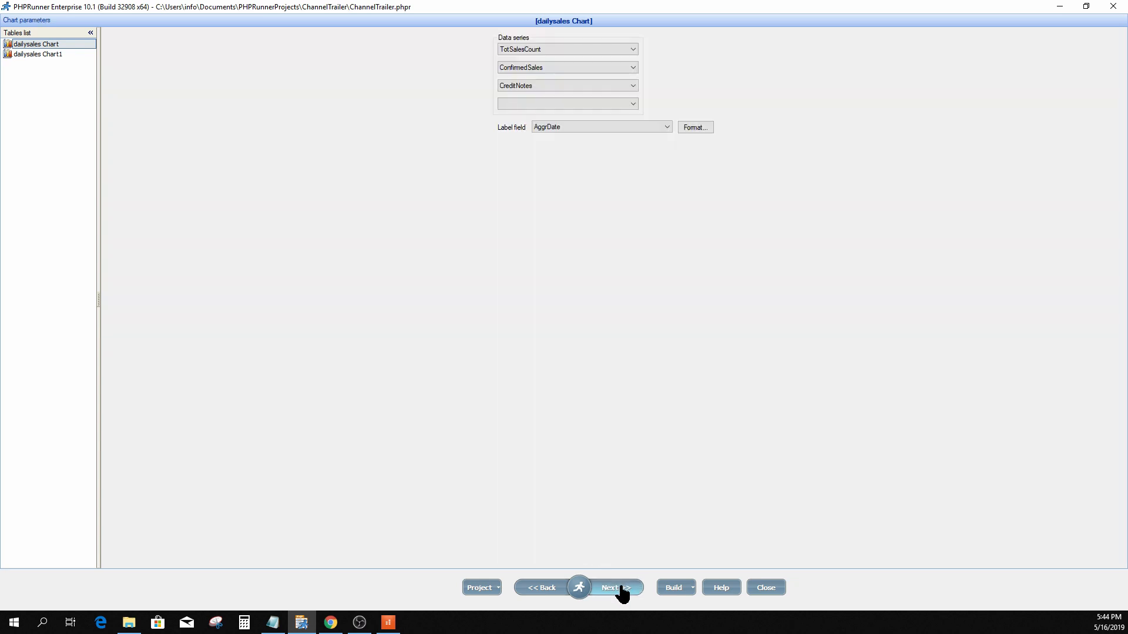
left_click(612, 588)
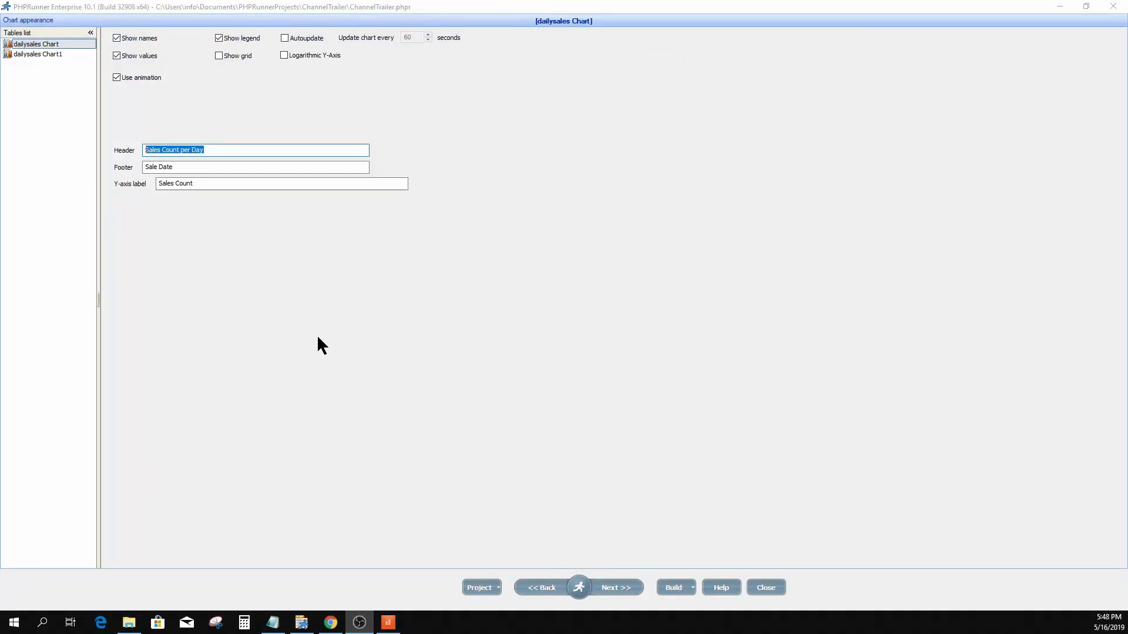
mouse_move(581, 588)
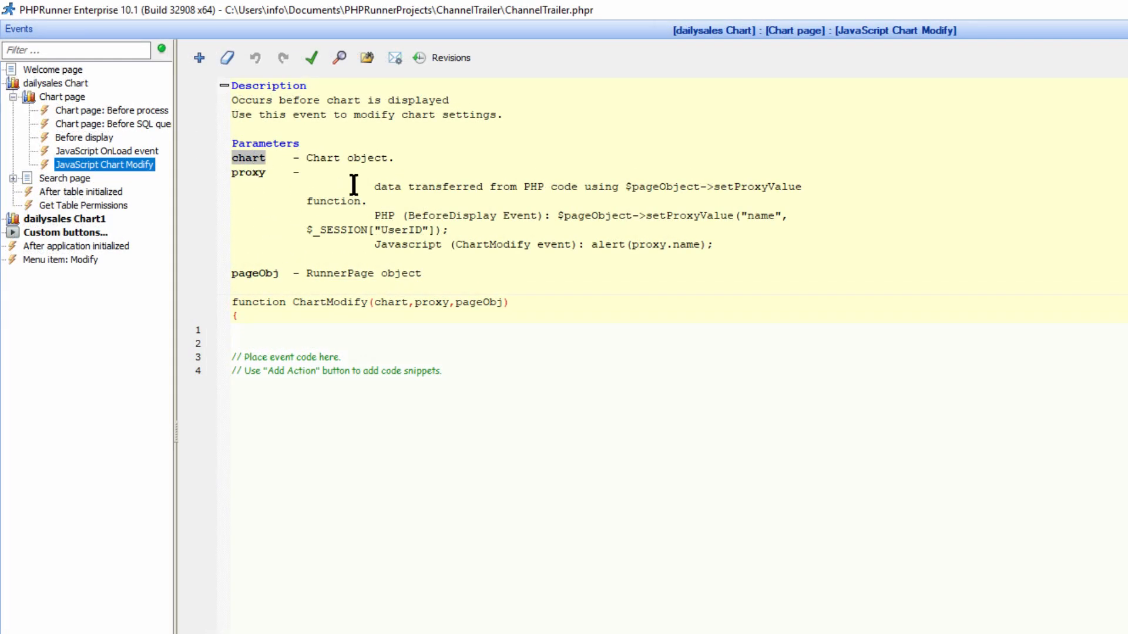
Write chart.title().enabled(true) and chart.title('You Can Name It Anything') in Chart Modify
left_click_drag(232, 142, 405, 157)
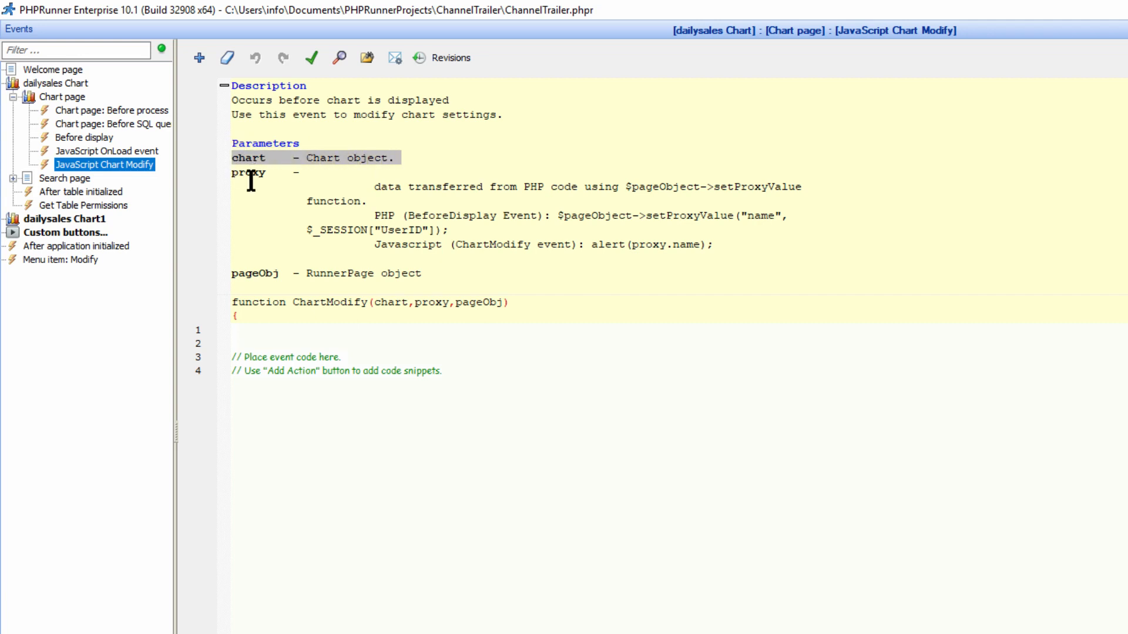
left_click(224, 86)
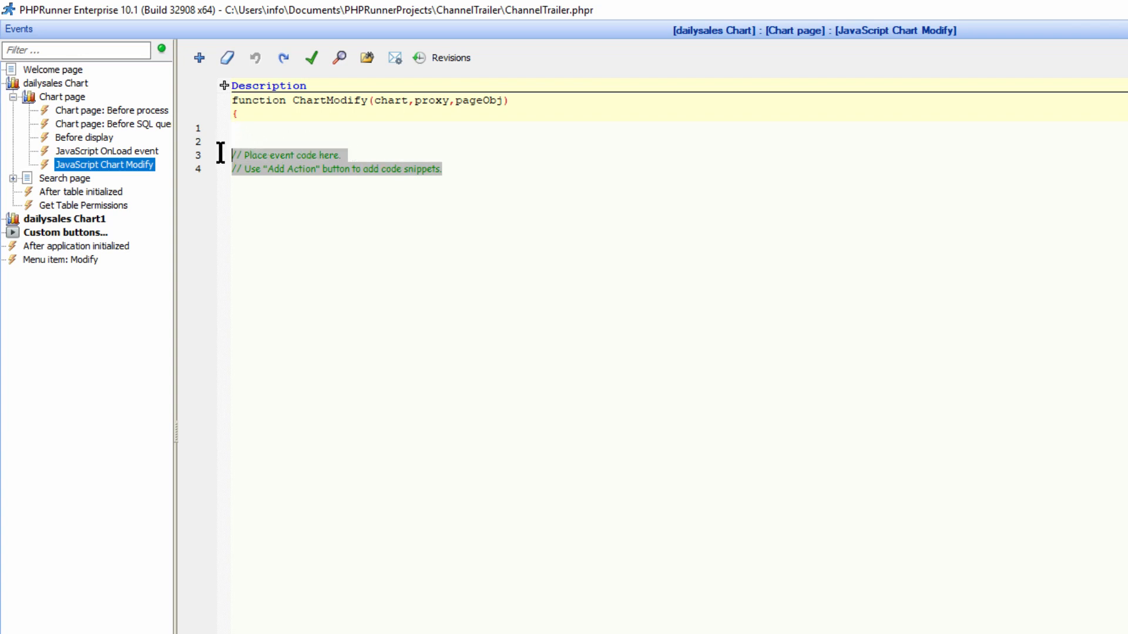
type("chart.title().enabled(true);")
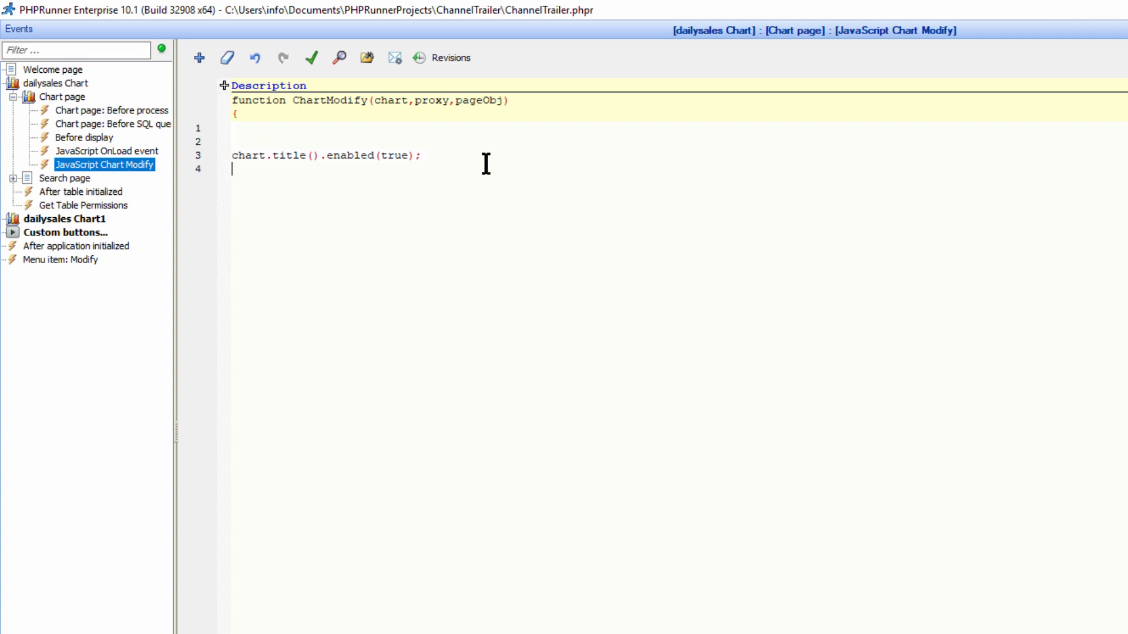
type("chart.title('You Can Name It Anything');")
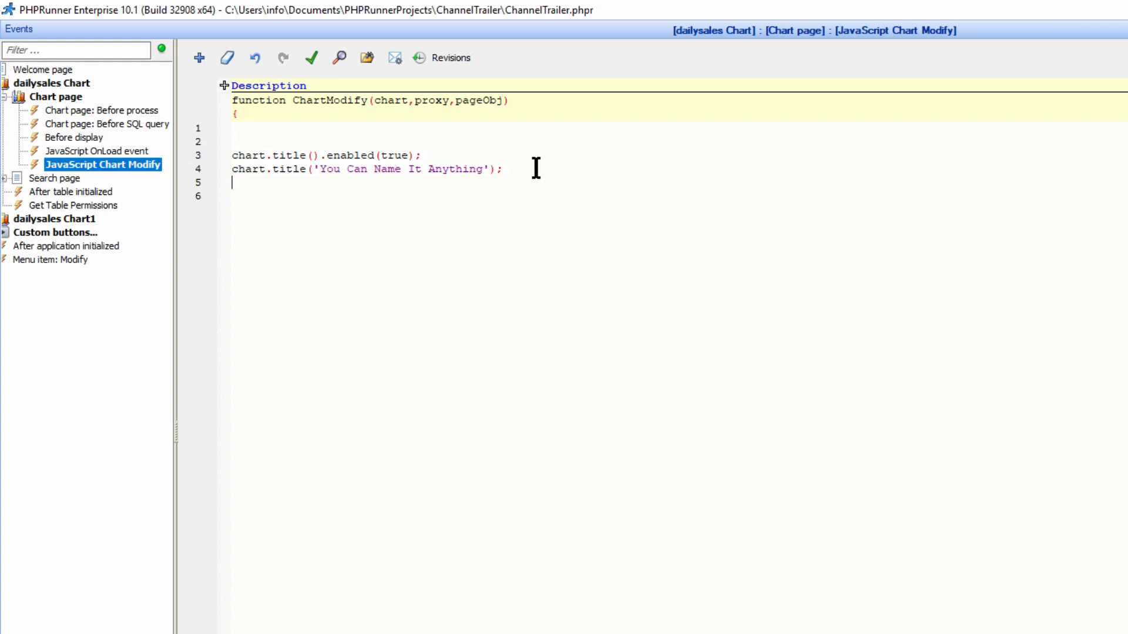
Set the title font to Tahoma, with a comment listing Verdana, Helvetica, Arial, sans-serif
type("chart.title().fontFamily('Tahoma');")
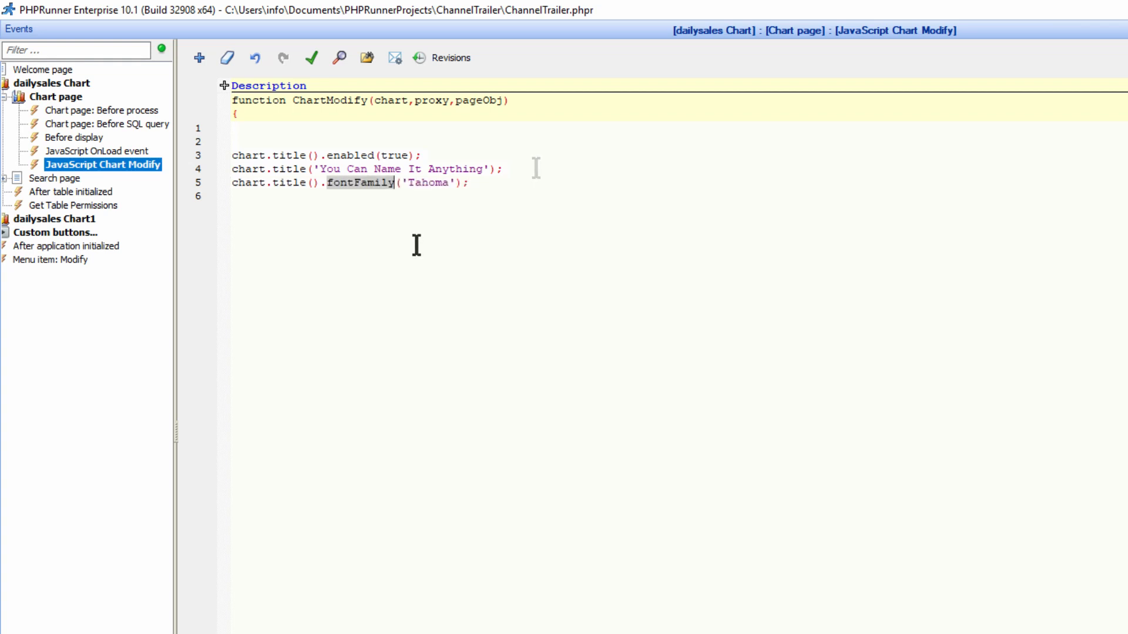
double_click(424, 182)
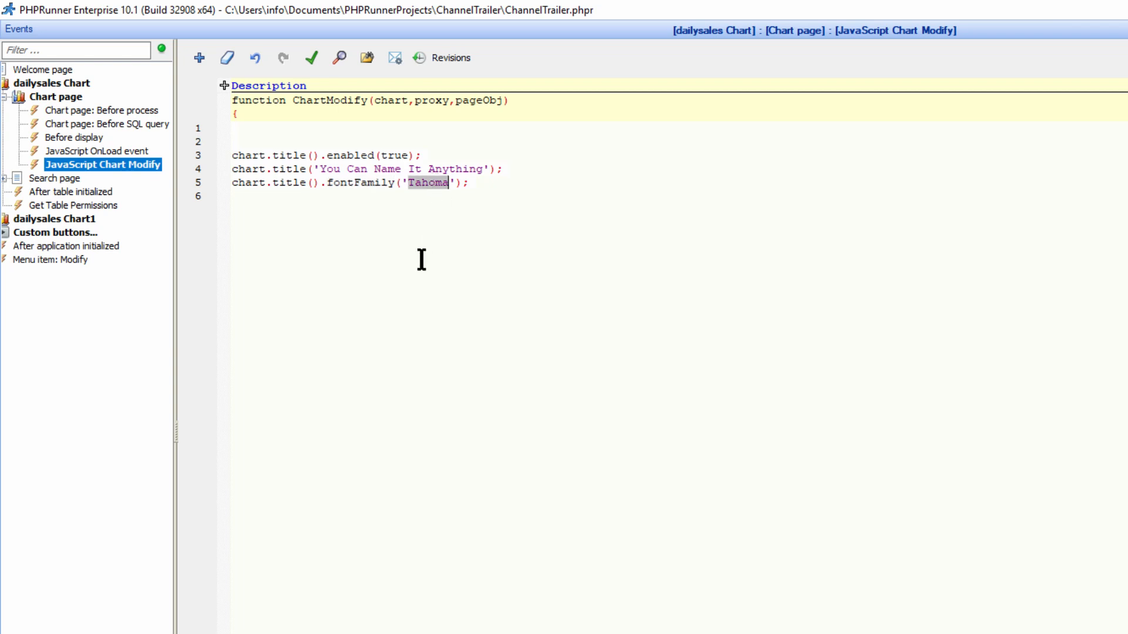
left_click(473, 183)
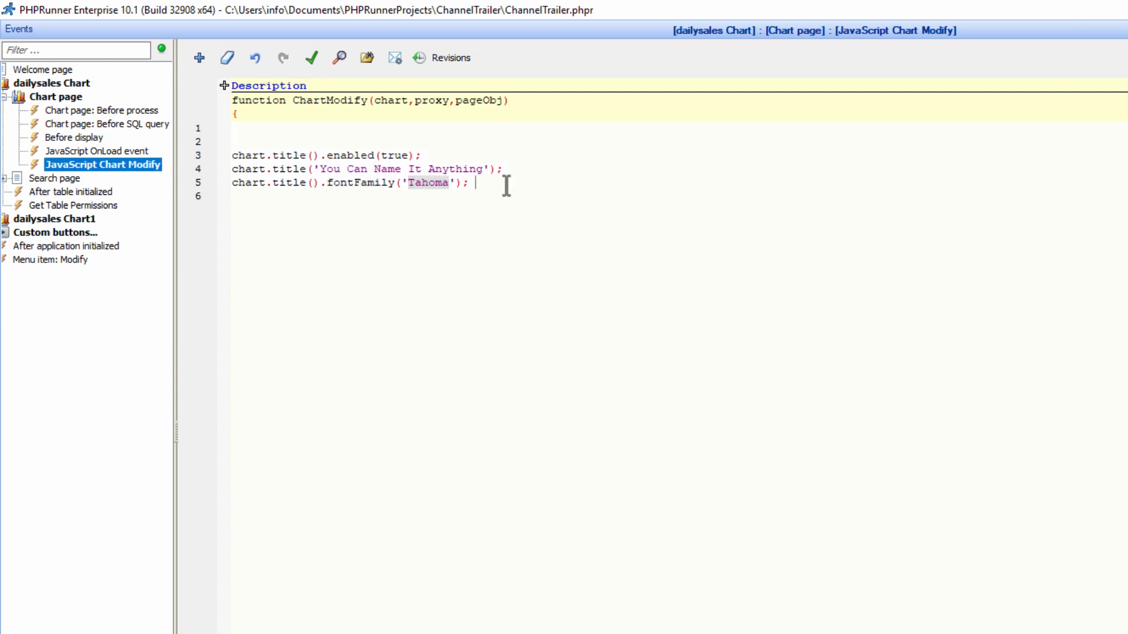
type("//Verdana(Defult), Tahoma, Helvetica, Arial, sans-serif")
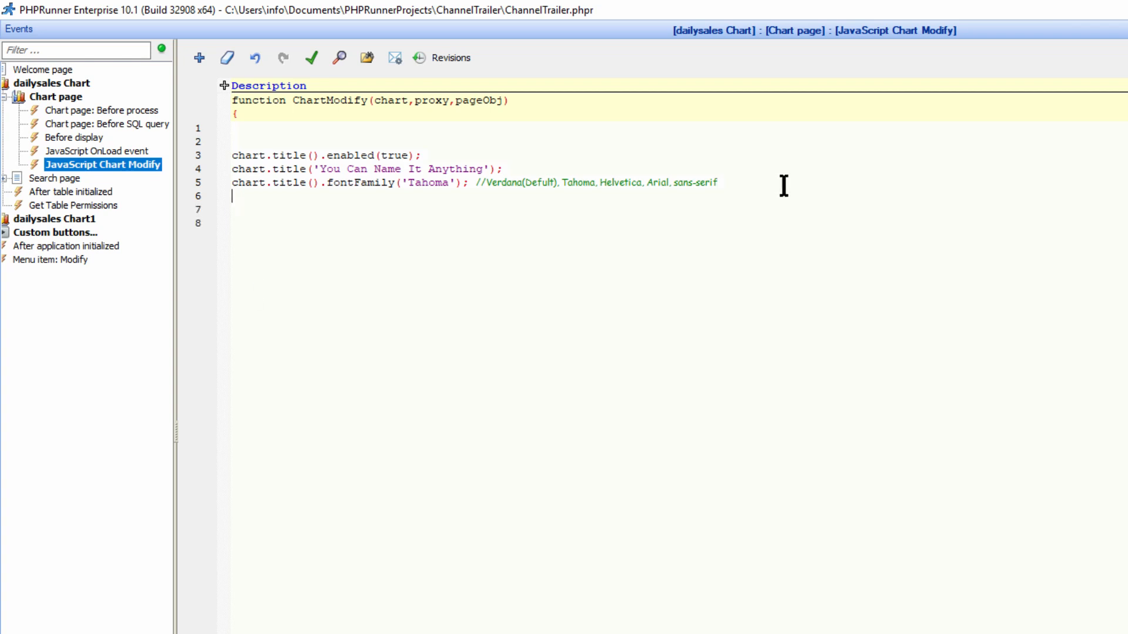
Set the title font size to 28 and colour #FF8000, trying 'red' in its place
type("chart.title().fontSize(28);")
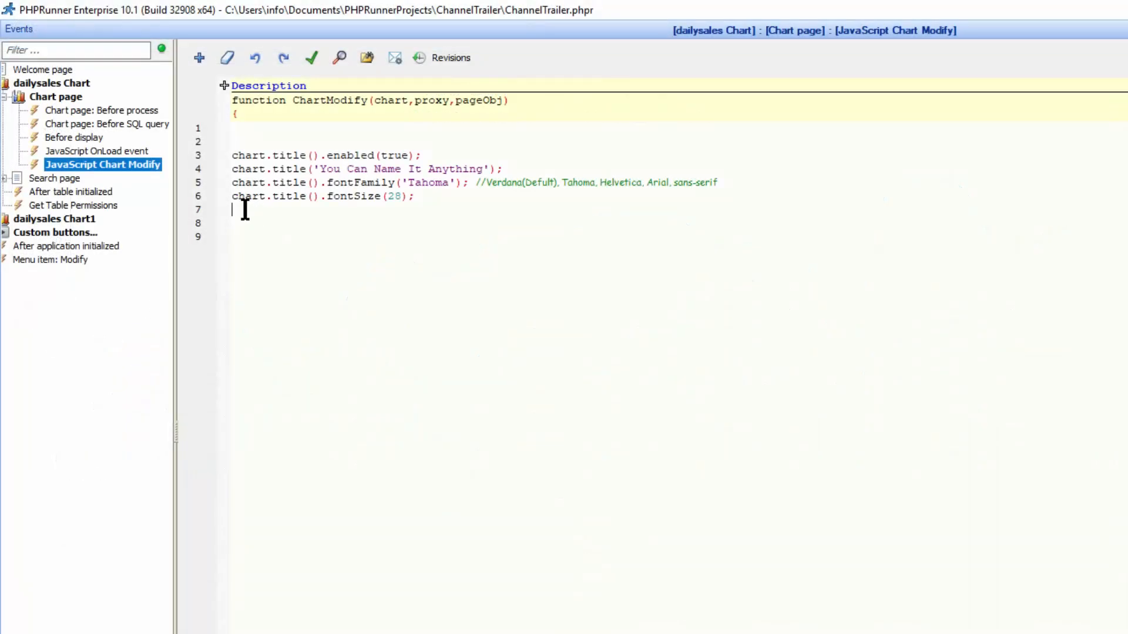
type("chart.title().fontColor('#FF8000');")
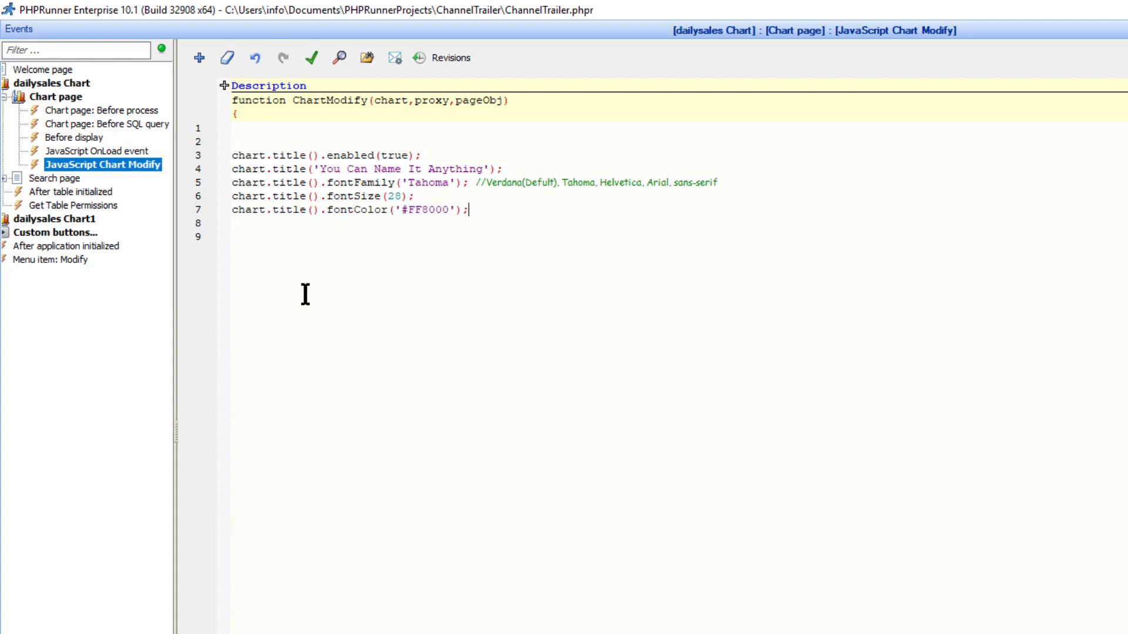
double_click(428, 210)
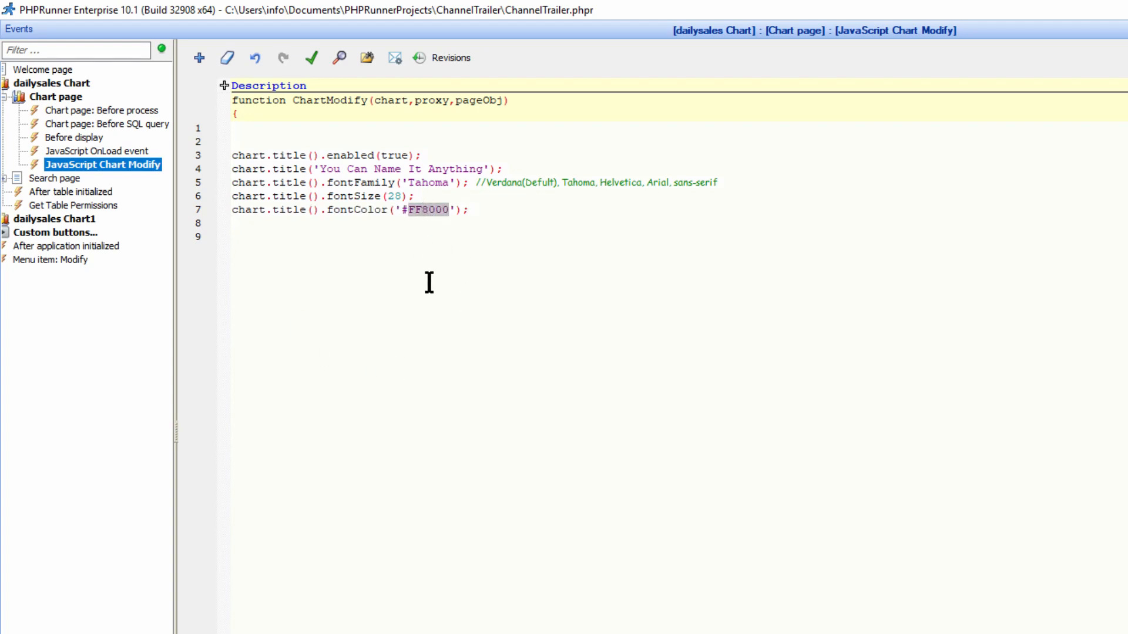
key("Delete")
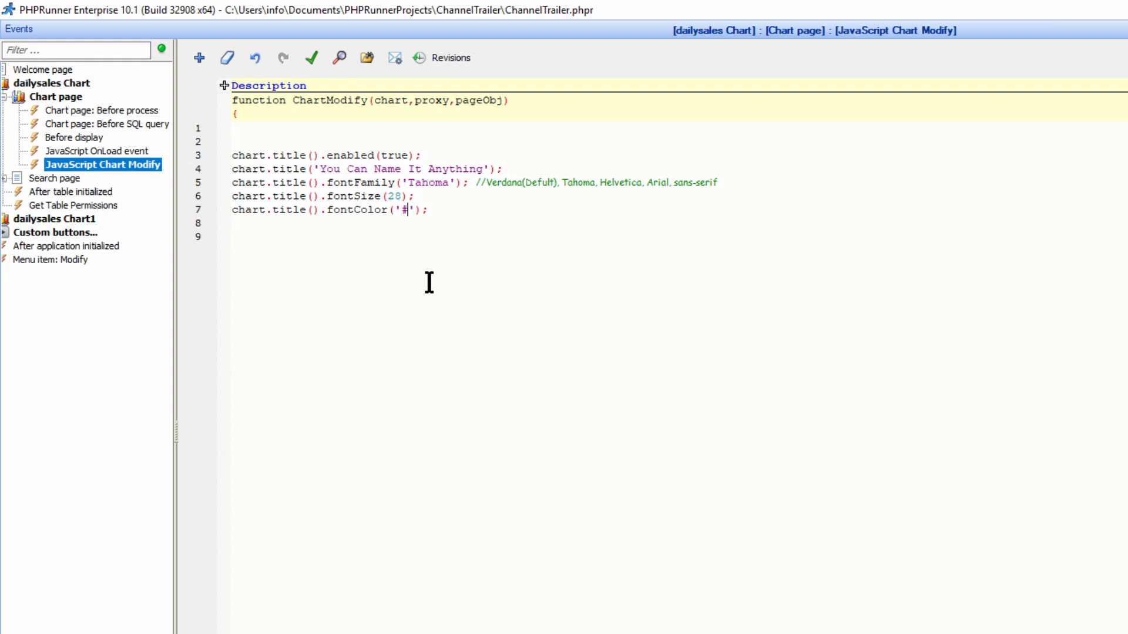
type("red")
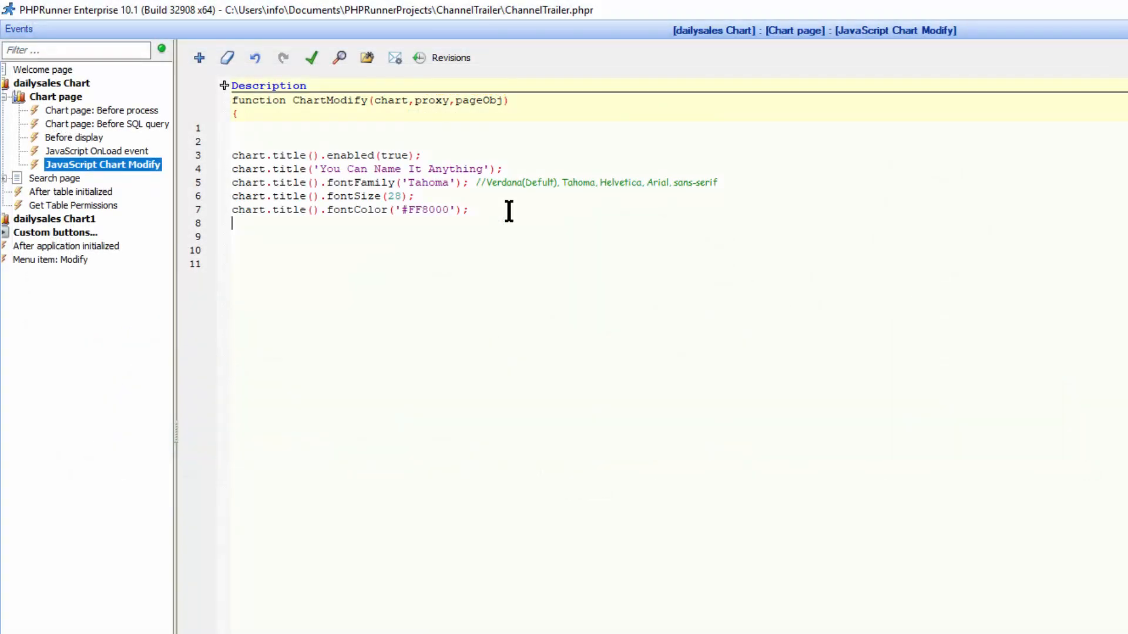
Add fontDecoration('underline') for the title and review the blink and none options
type("chart.title().fontDecoration('underline');")
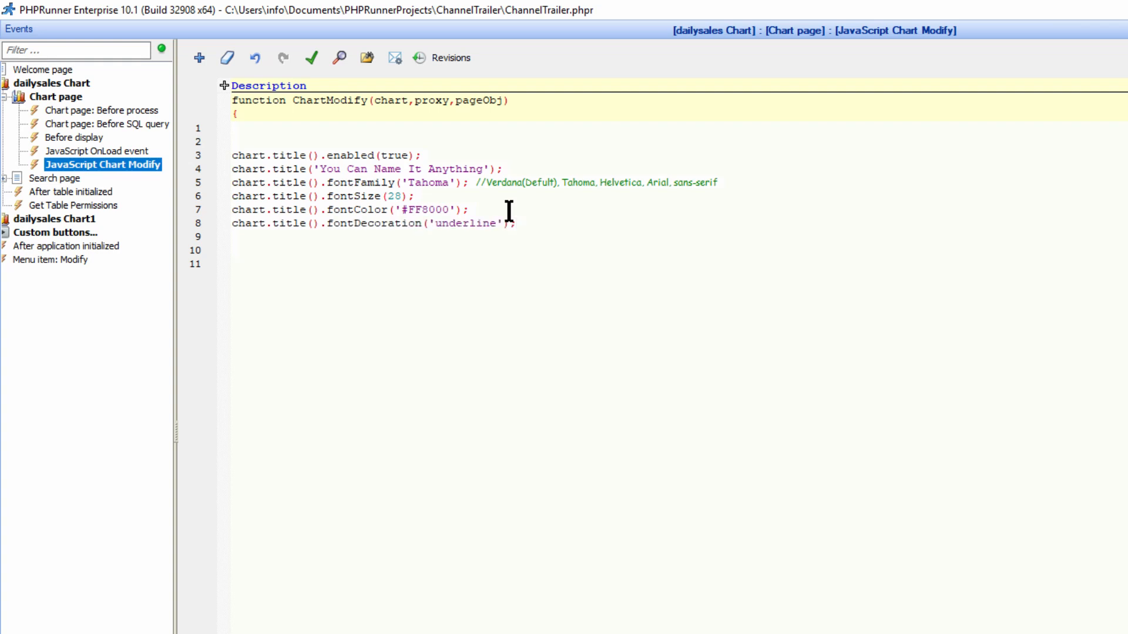
double_click(375, 224)
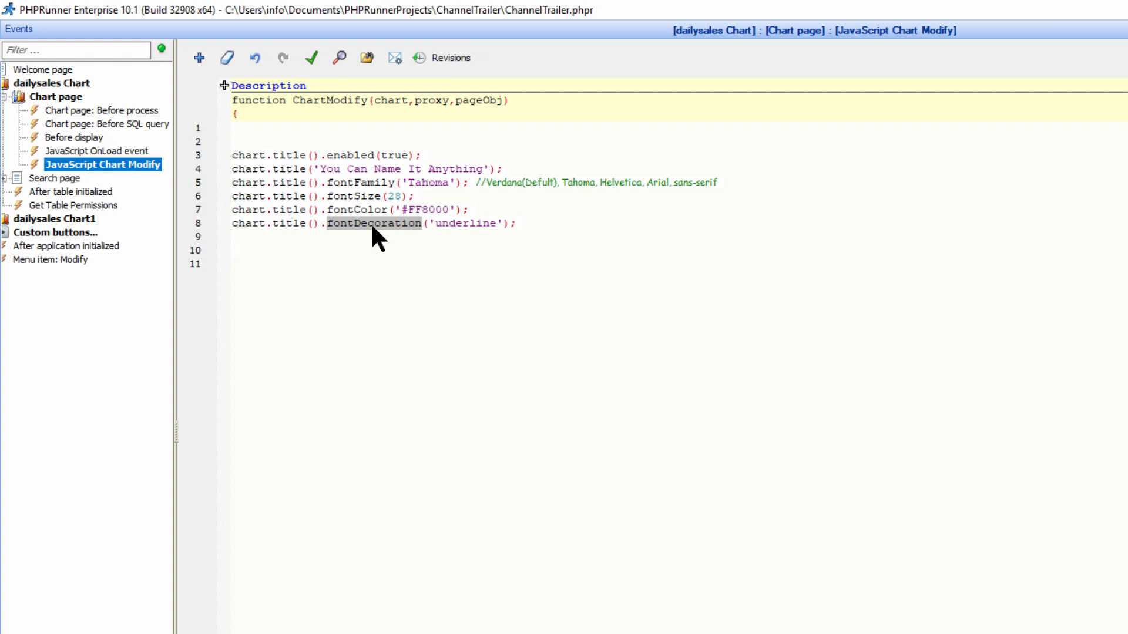
mouse_move(478, 224)
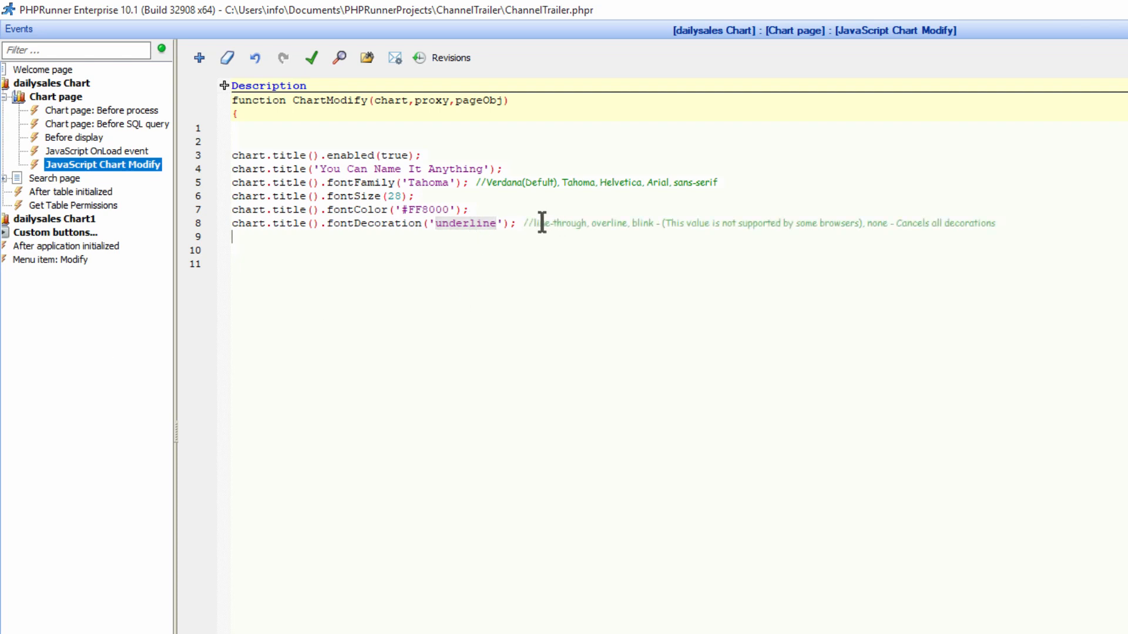
double_click(608, 224)
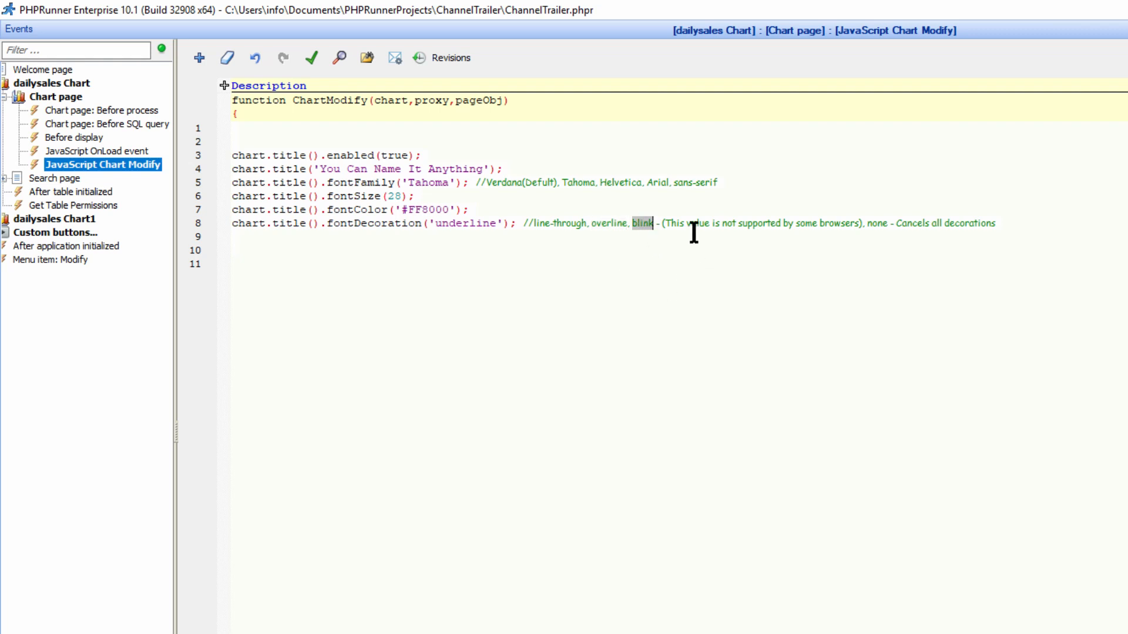
mouse_move(882, 224)
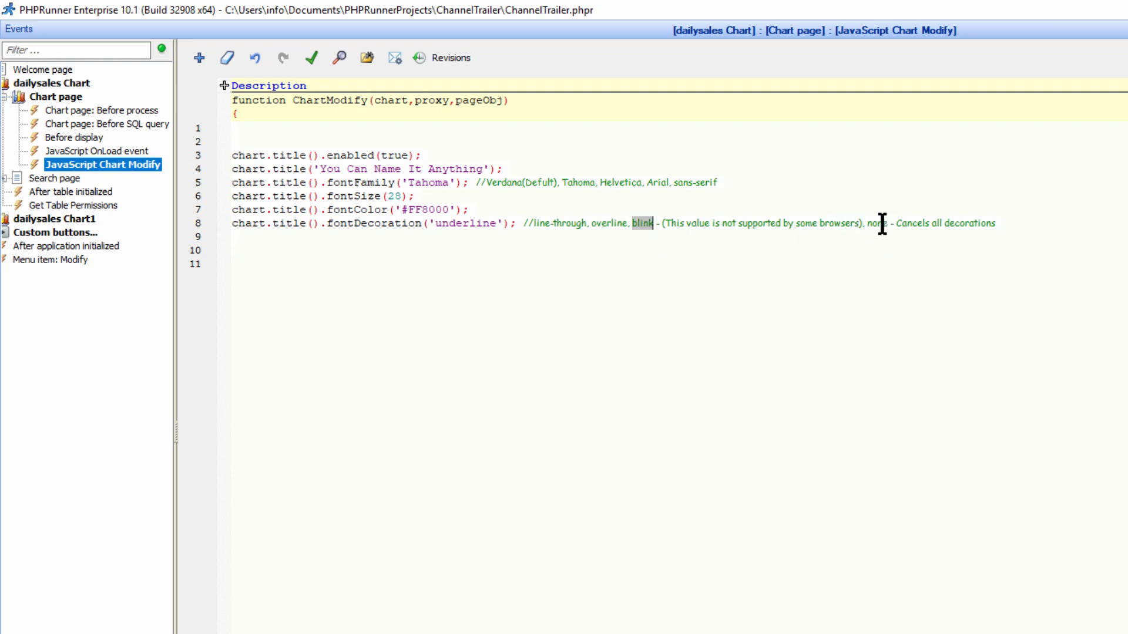
double_click(876, 223)
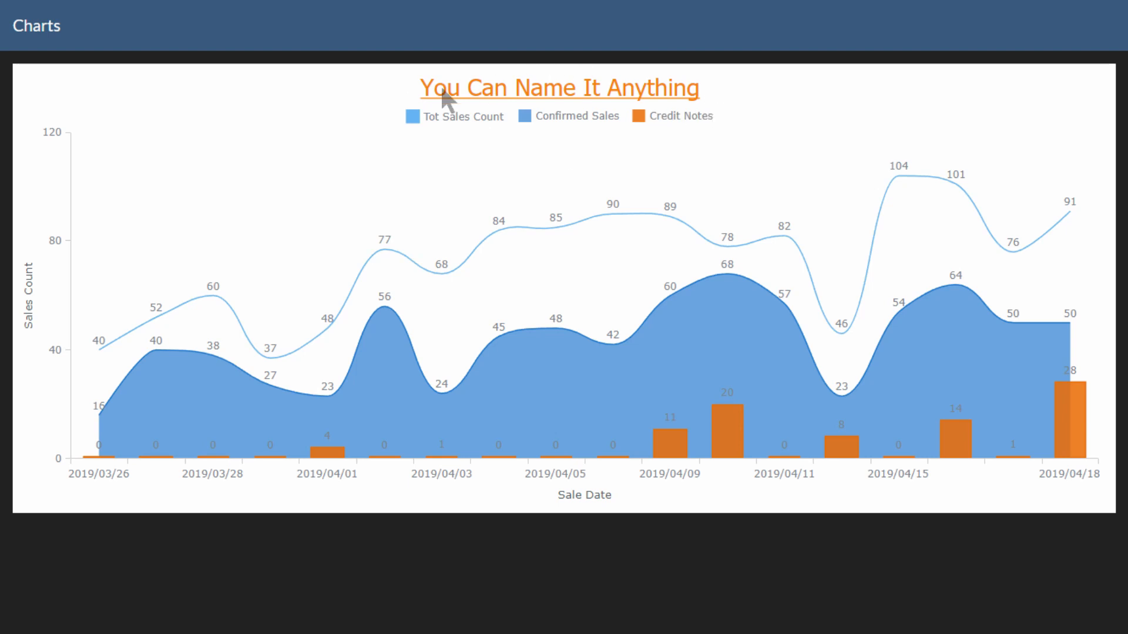
mouse_move(529, 97)
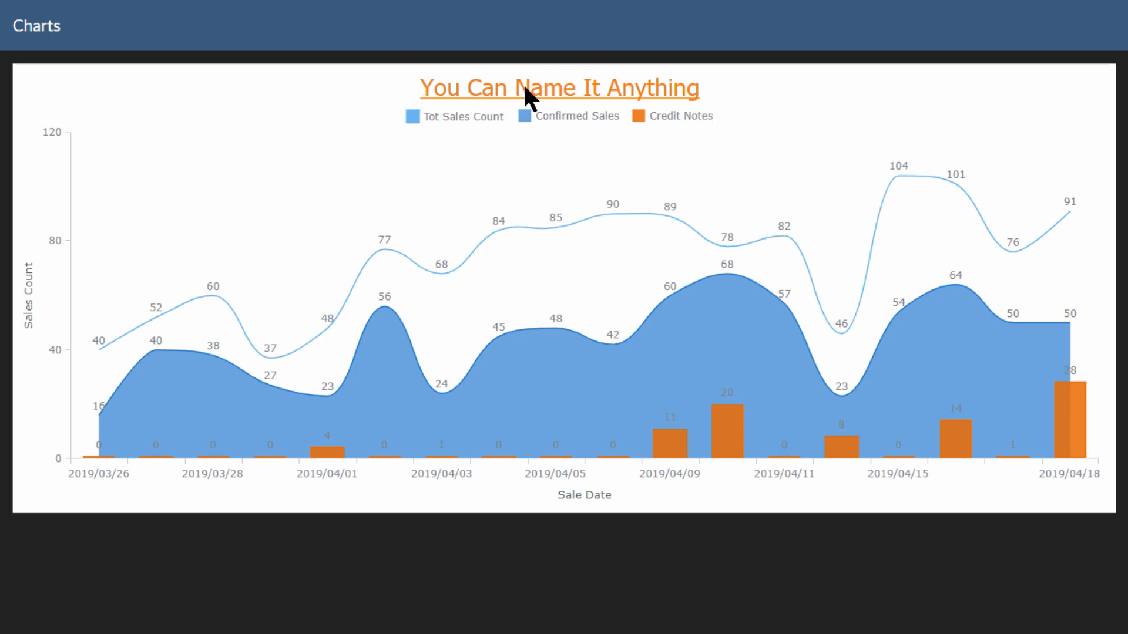
mouse_move(636, 90)
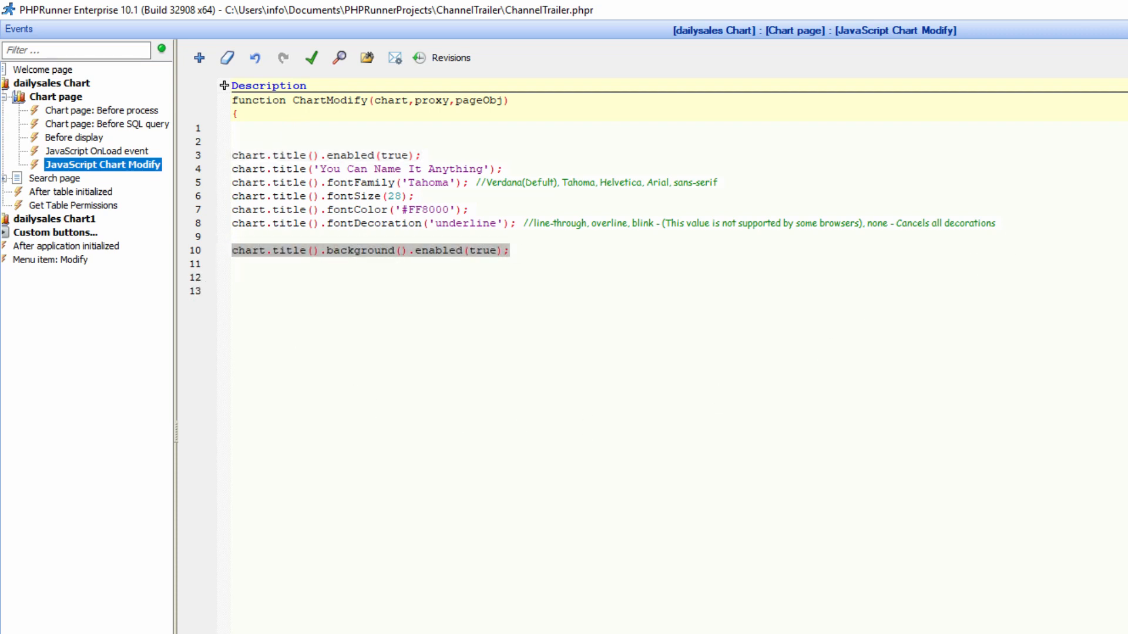
mouse_move(525, 253)
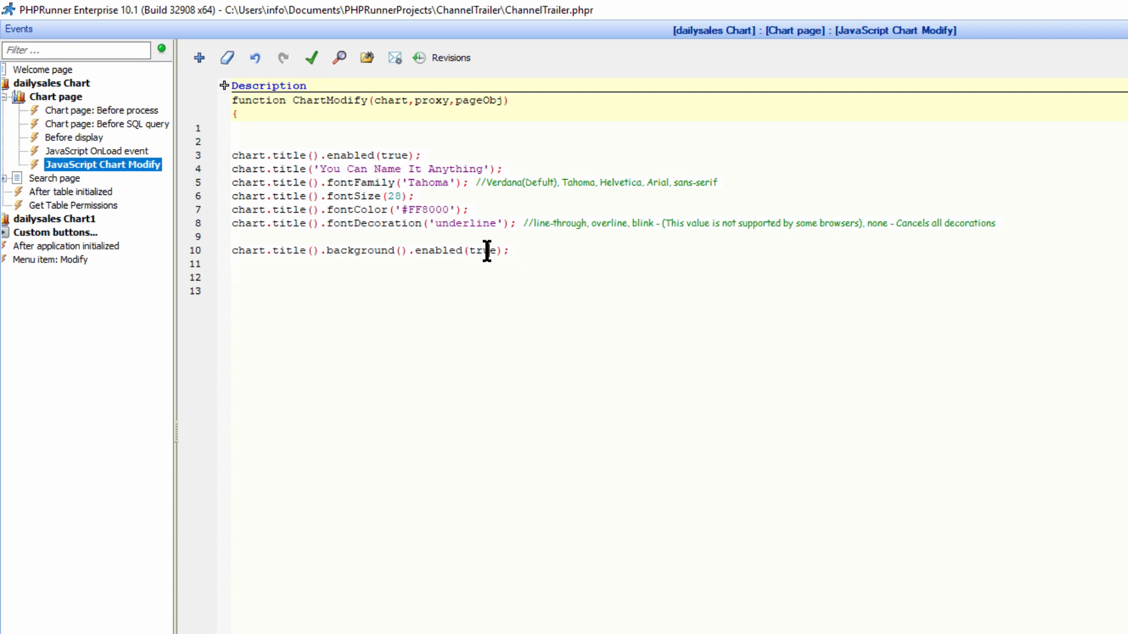
Enable the title background and fill it with '#9E9E9E 0.2' light grey
double_click(438, 250)
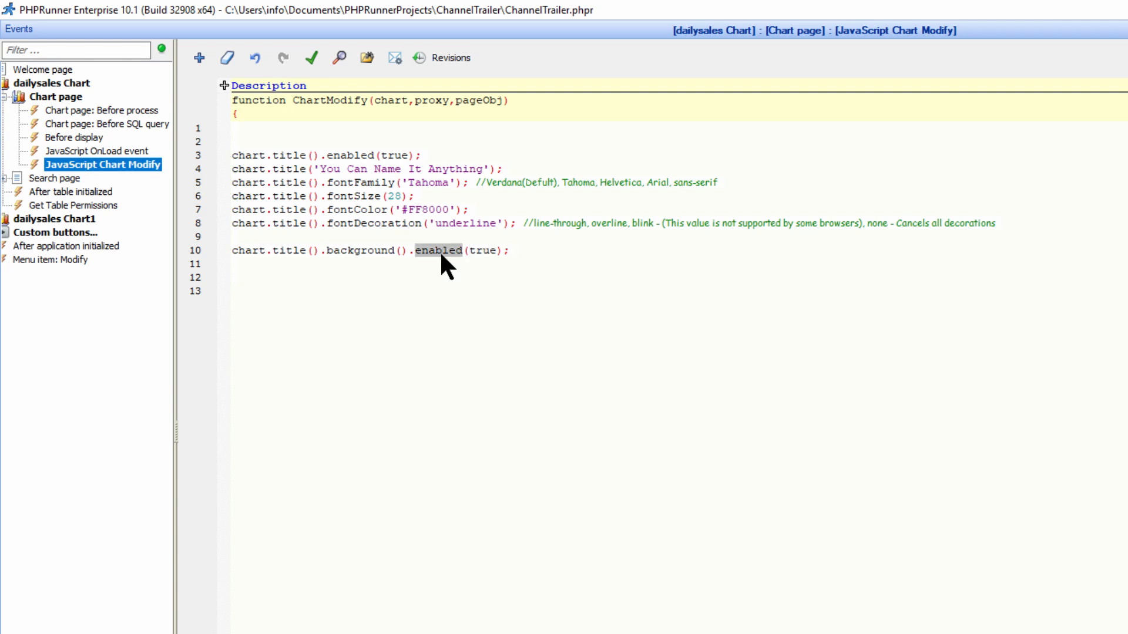
double_click(359, 250)
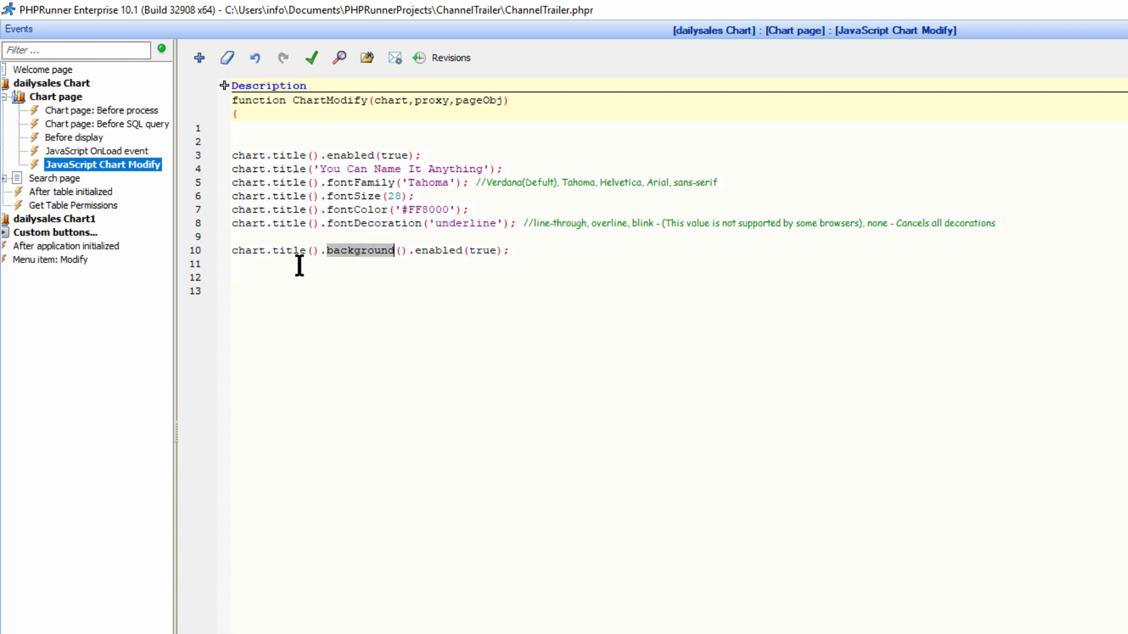
double_click(248, 252)
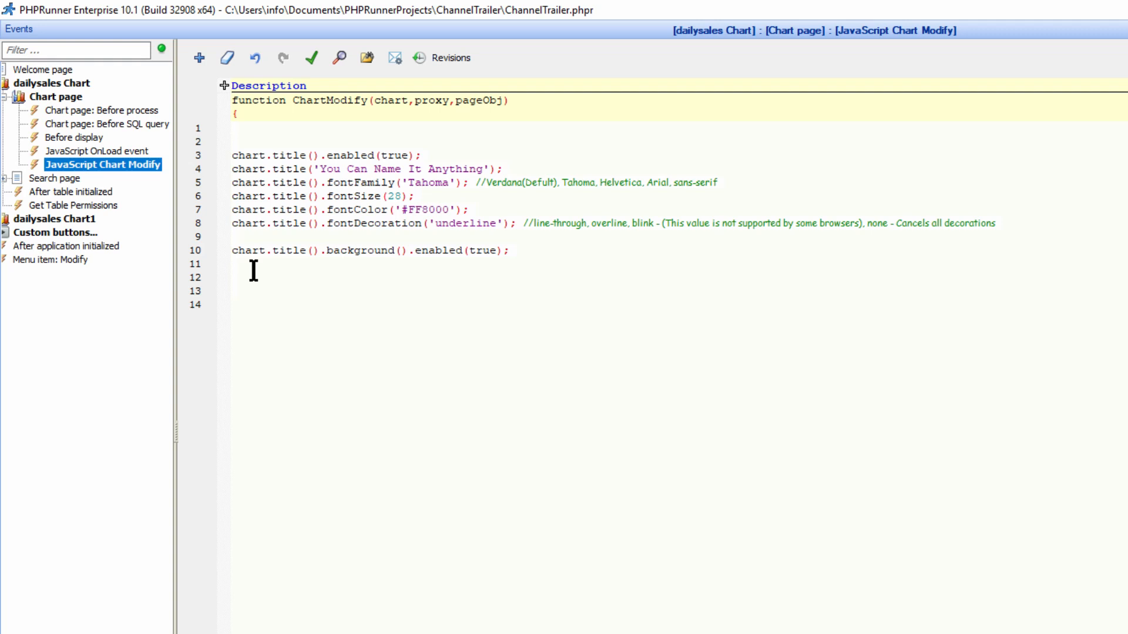
type("chart.title().background().fill('#9E9E9E 0.2'); // 0.2 Colour opacity")
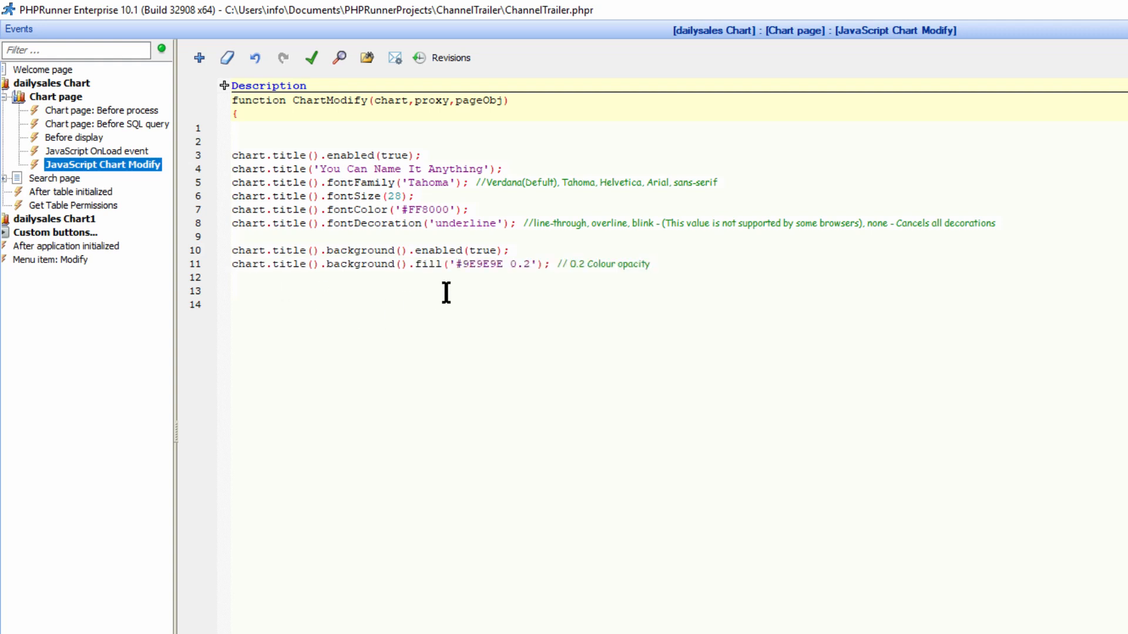
Give the title background a '#2196F3 0.4' blue border stroke
double_click(480, 264)
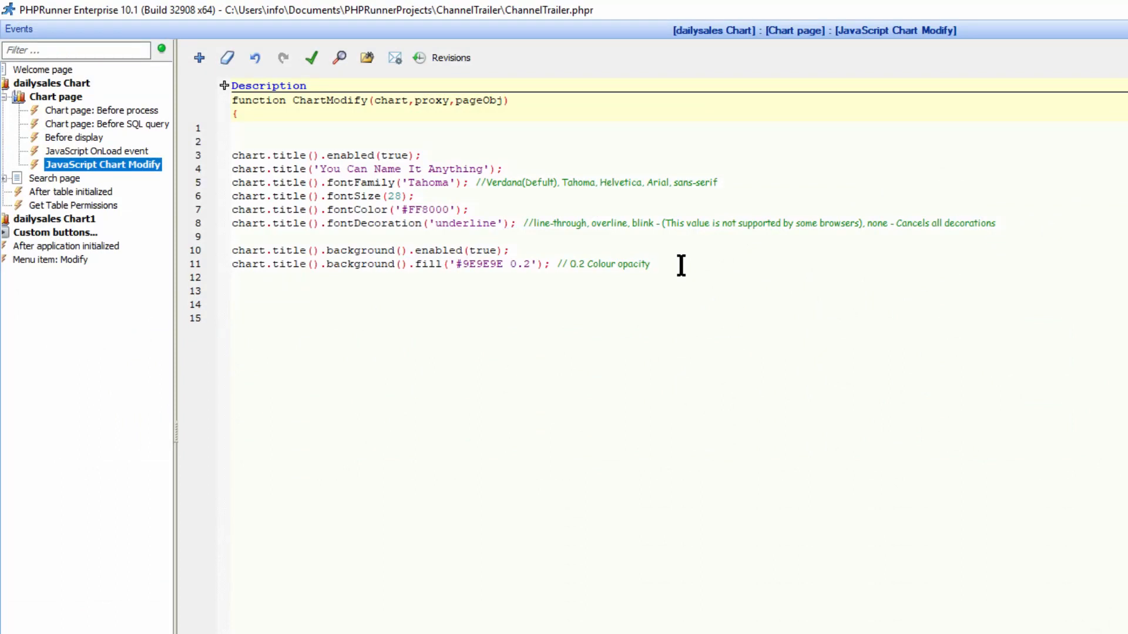
type("chart.title().background().stroke('#2196F3 0.4'); // Border")
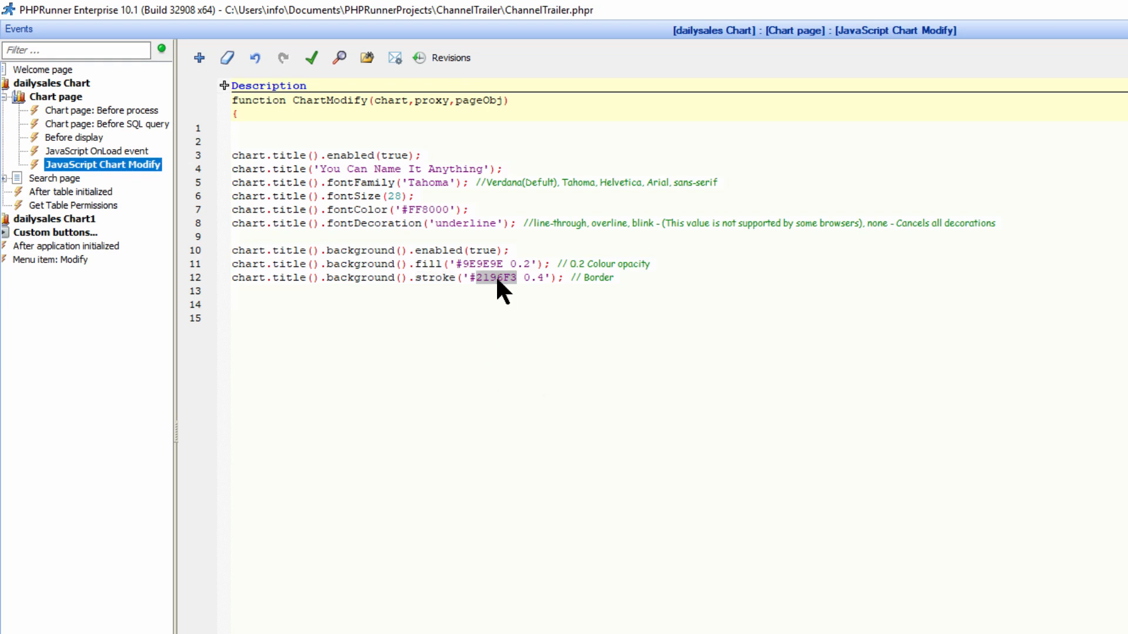
left_click(466, 280)
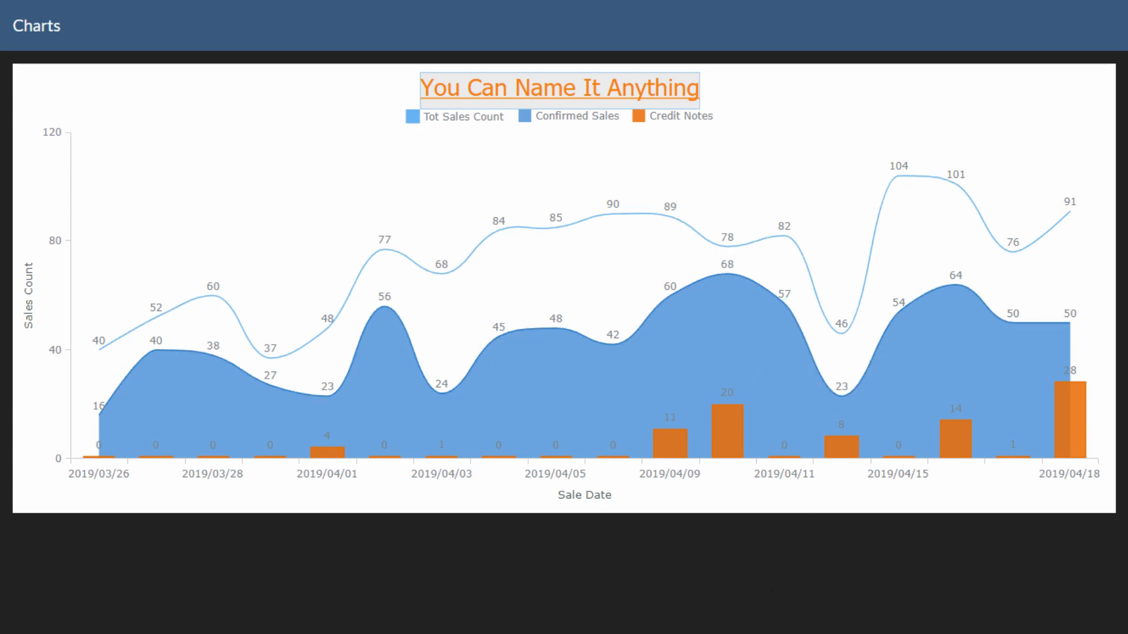
mouse_move(437, 84)
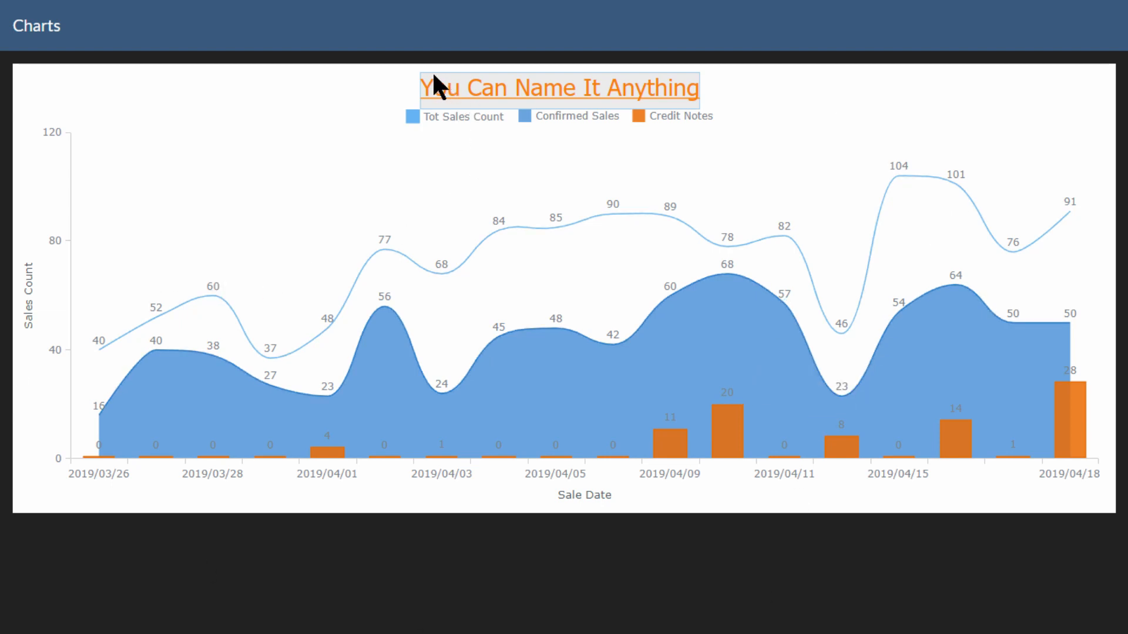
mouse_move(701, 115)
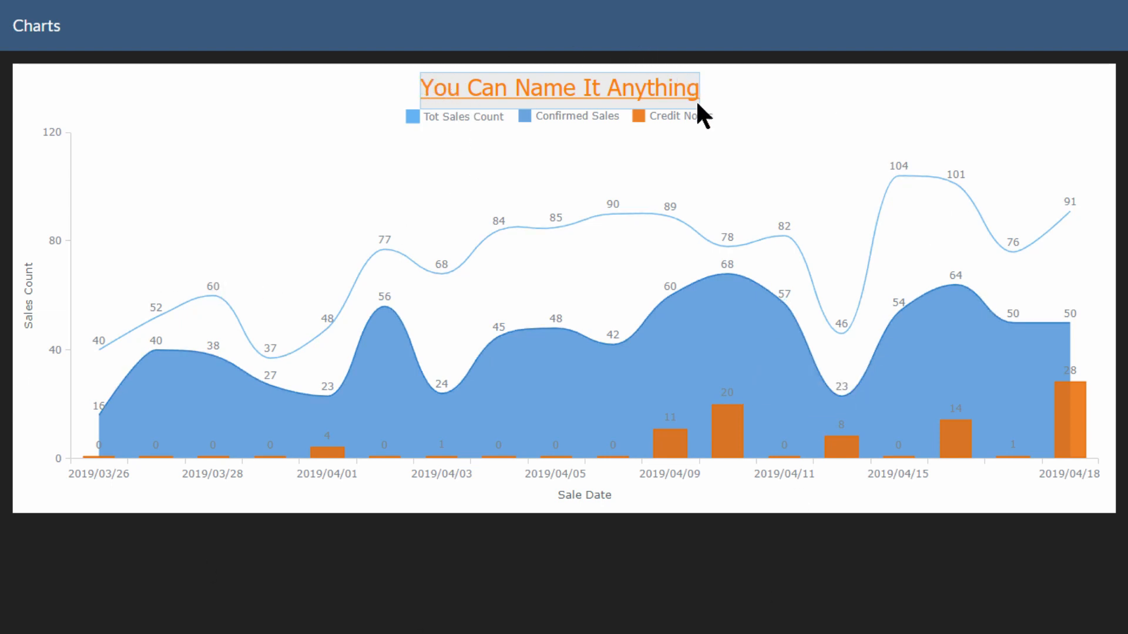